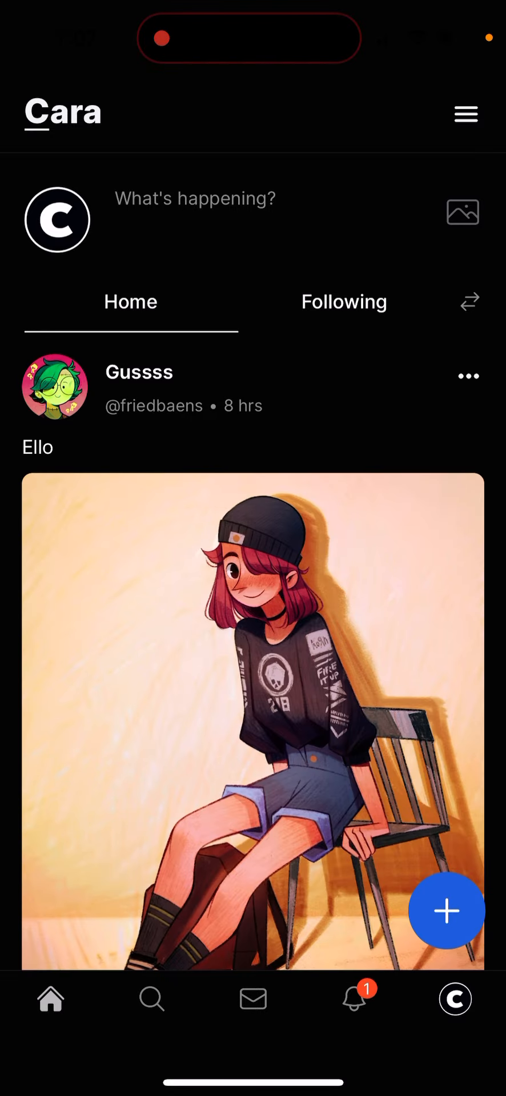
# - Write a text post reading 'Test' and publish it to Cara
pyautogui.write('Test')
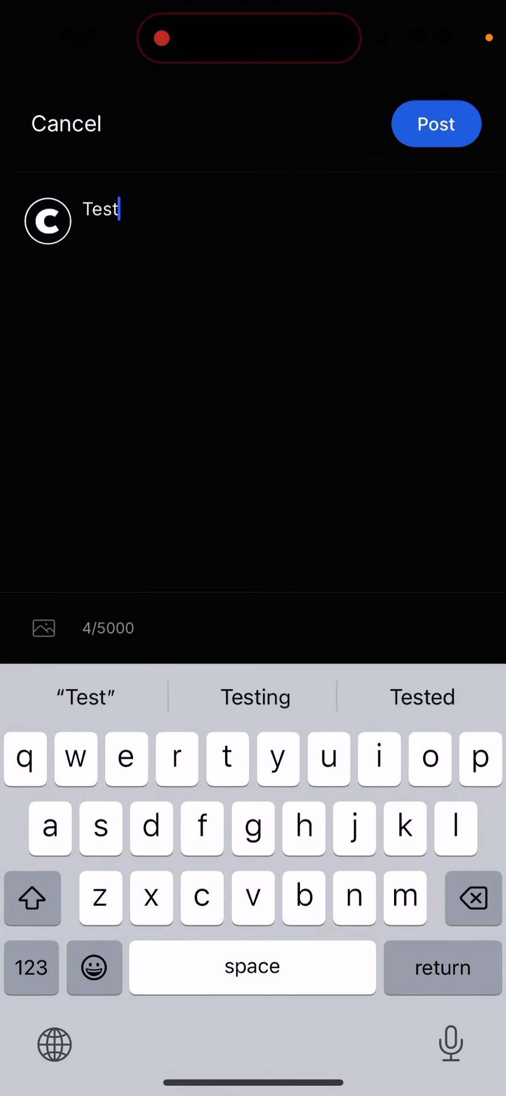
pyautogui.click(435, 123)
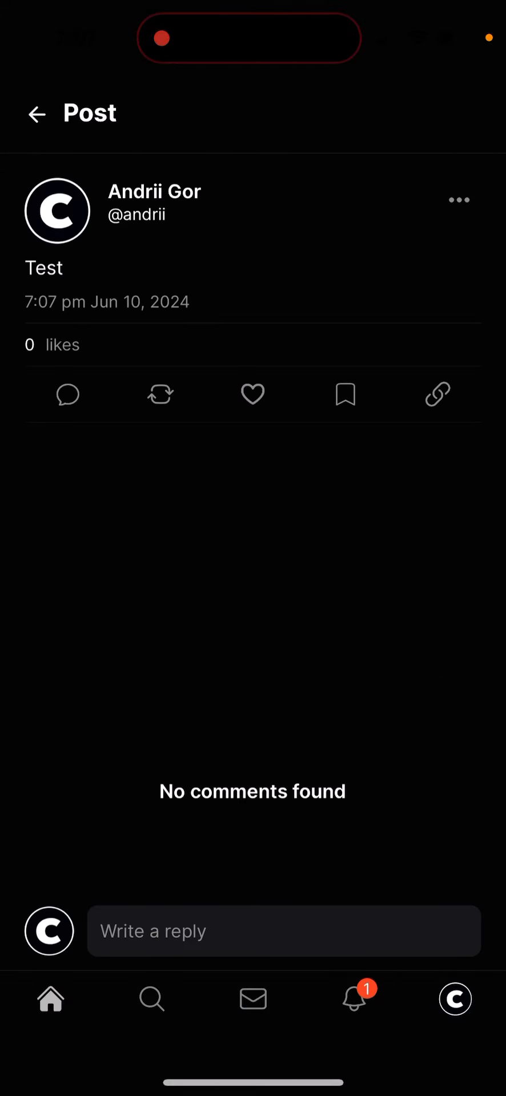
# - View your own profile with its four-photo portfolio, then bring up the device search
pyautogui.click(458, 200)
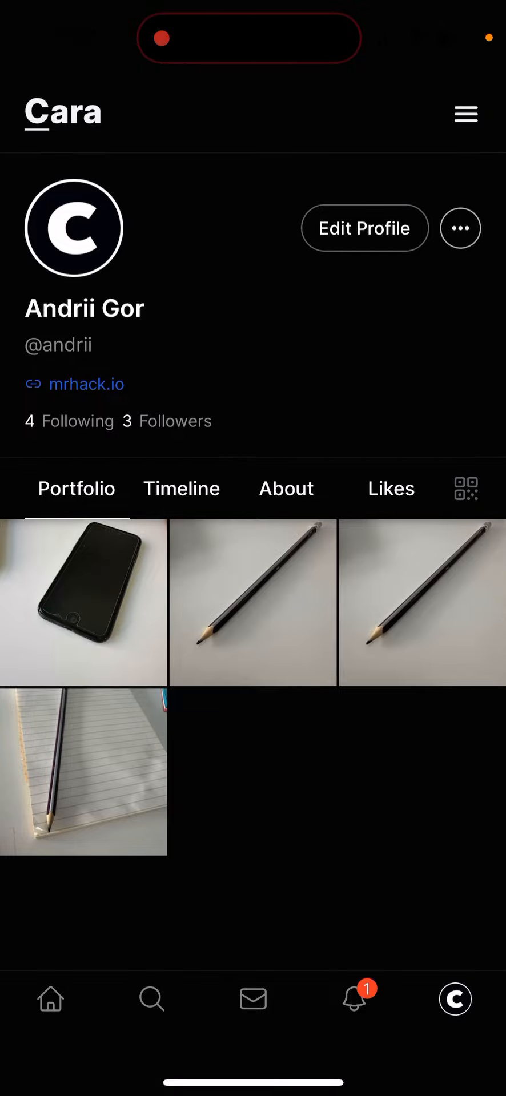
pyautogui.scroll(3)
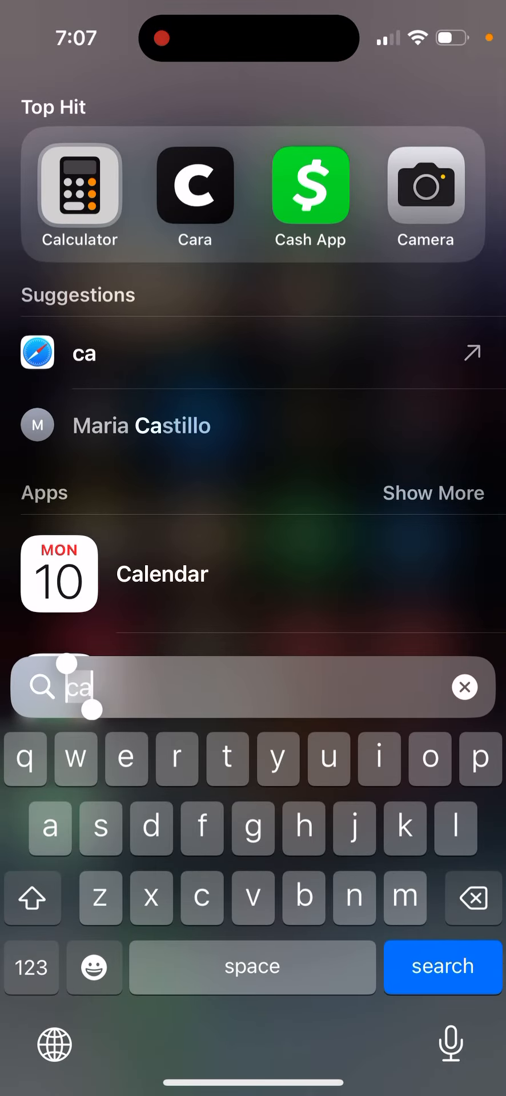
# - Relaunch Cara from the 'ca' search results, return to the Home Screen and launch App Store
pyautogui.click(195, 183)
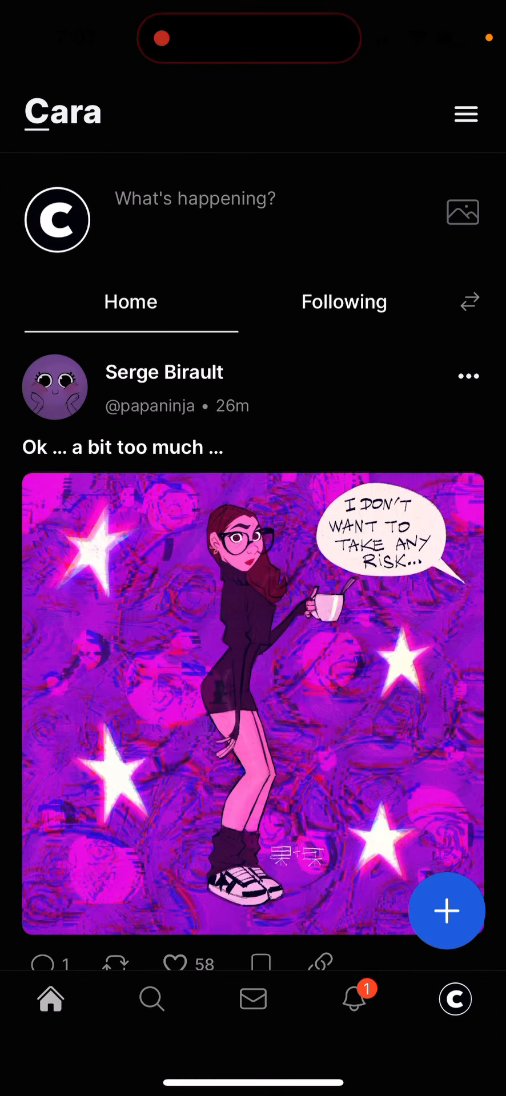
pyautogui.click(353, 997)
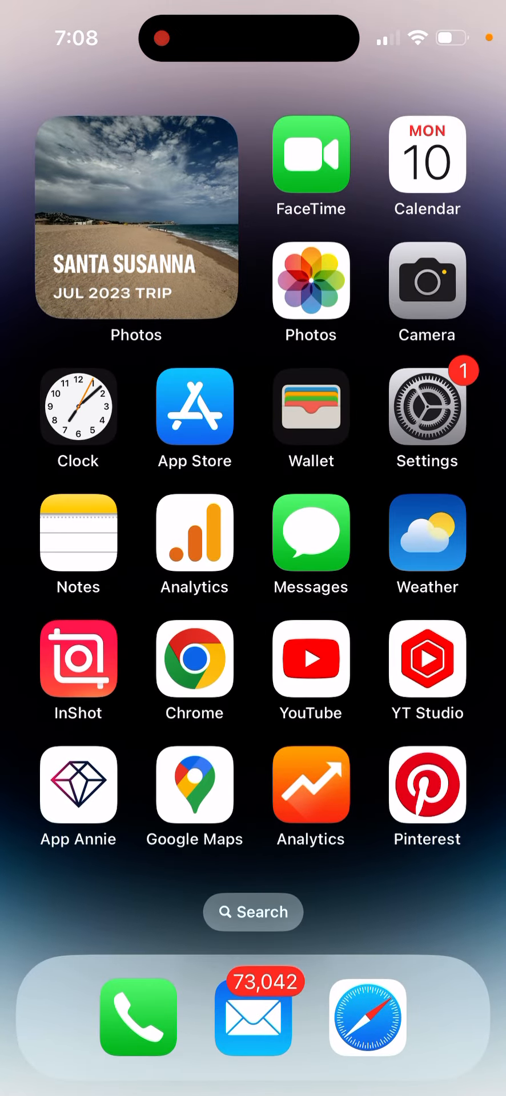
pyautogui.click(194, 407)
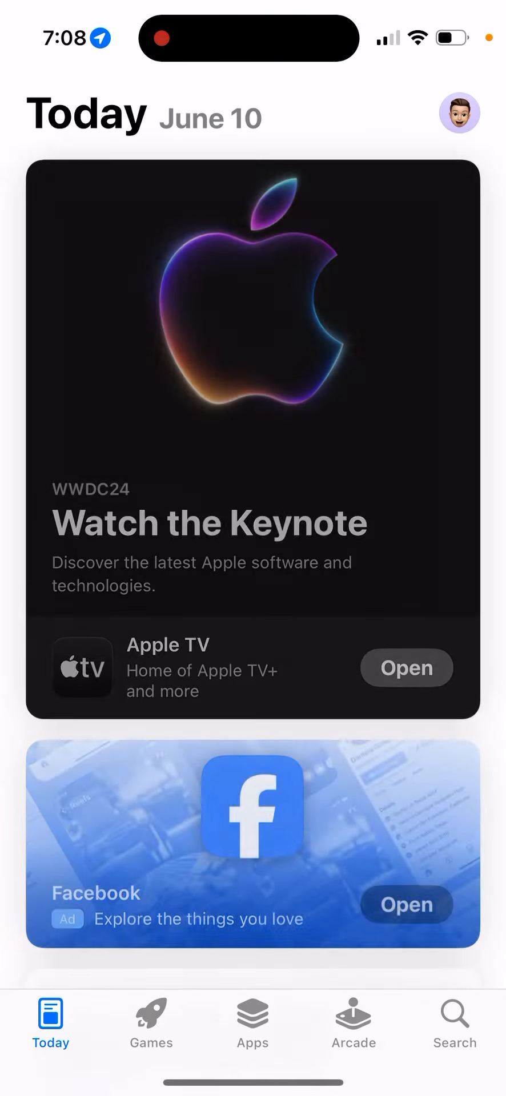